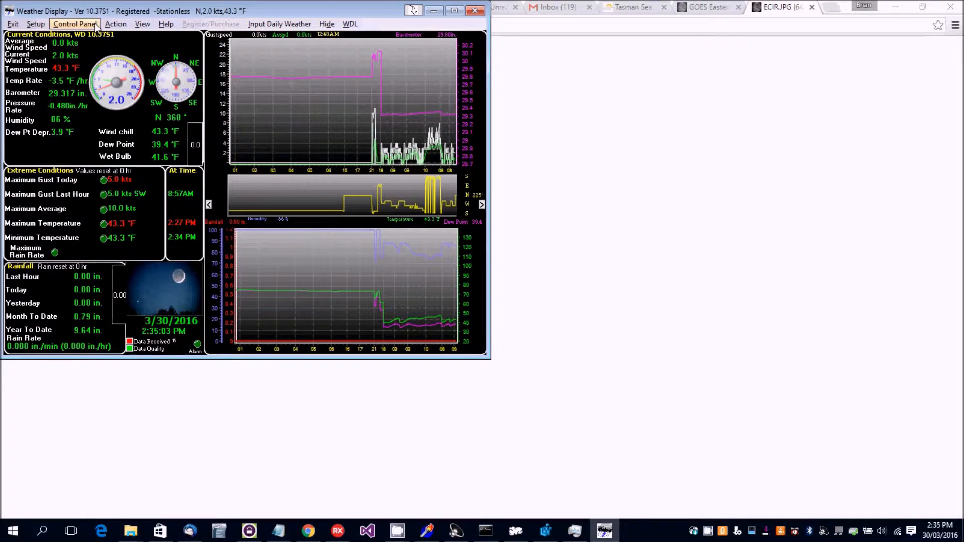
# - Add an HTTP download of the GOES ECIR.JPG URL saved locally as usasatpic.jpg
pyautogui.click(77, 23)
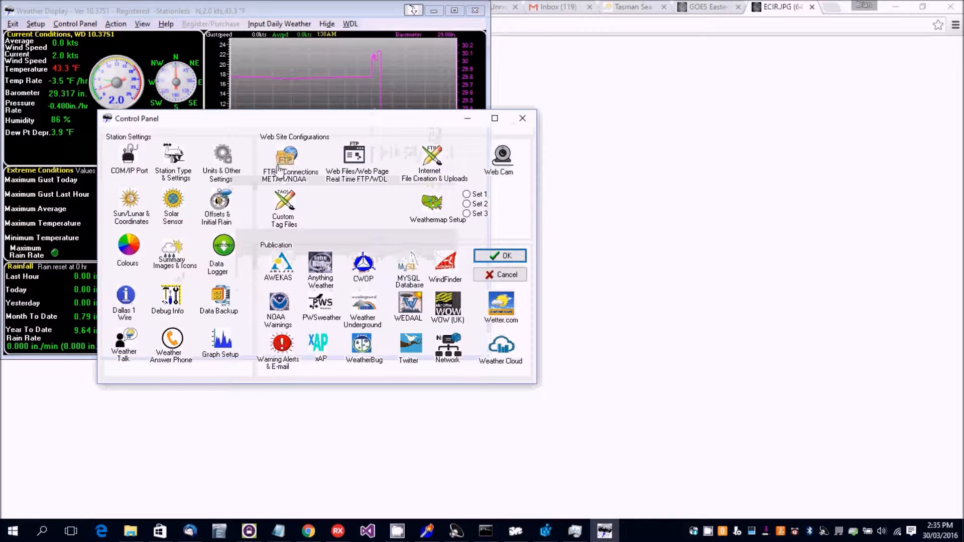
pyautogui.click(287, 157)
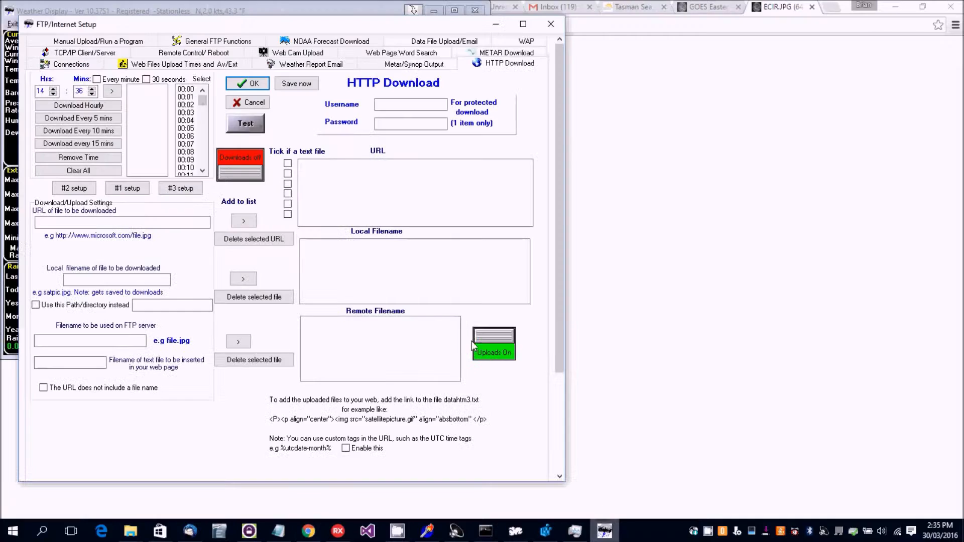
pyautogui.rightClick(100, 222)
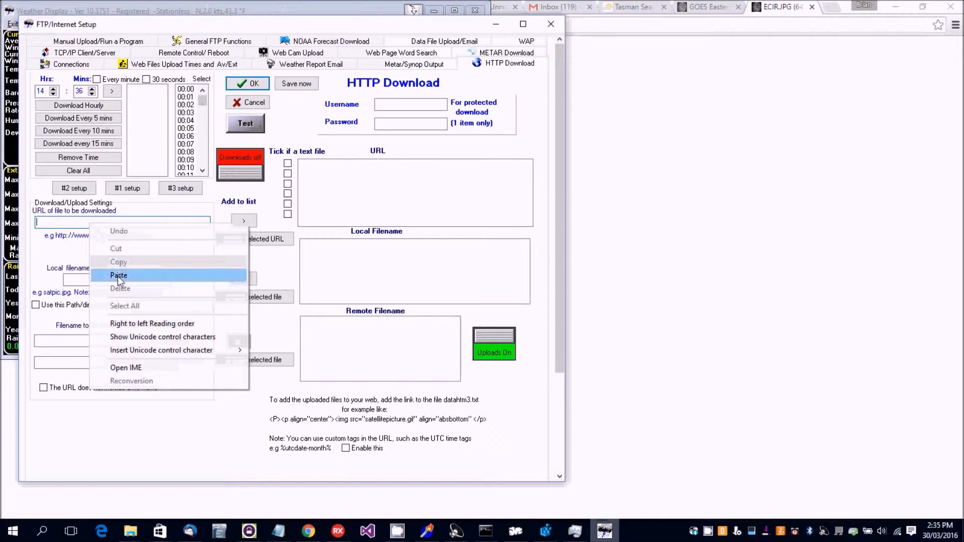
pyautogui.click(119, 275)
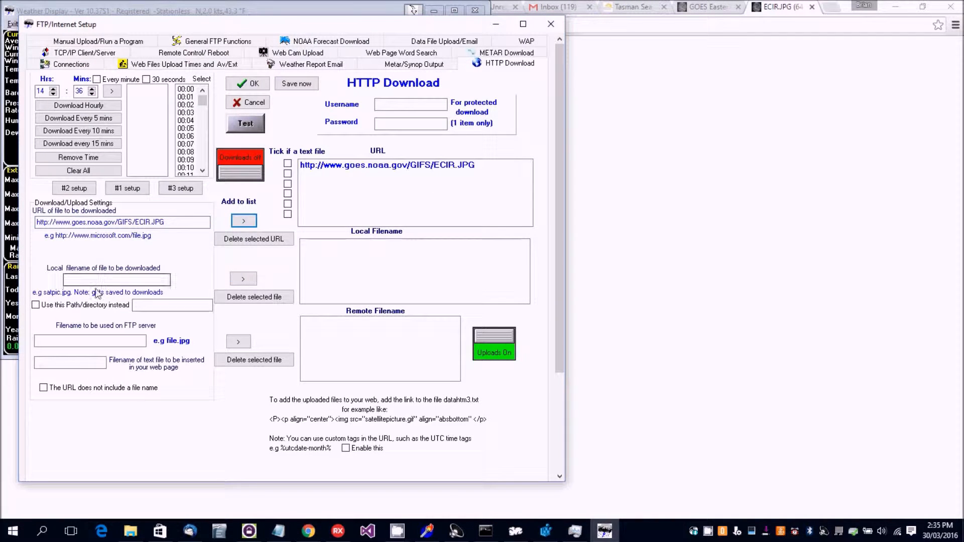
pyautogui.click(117, 279)
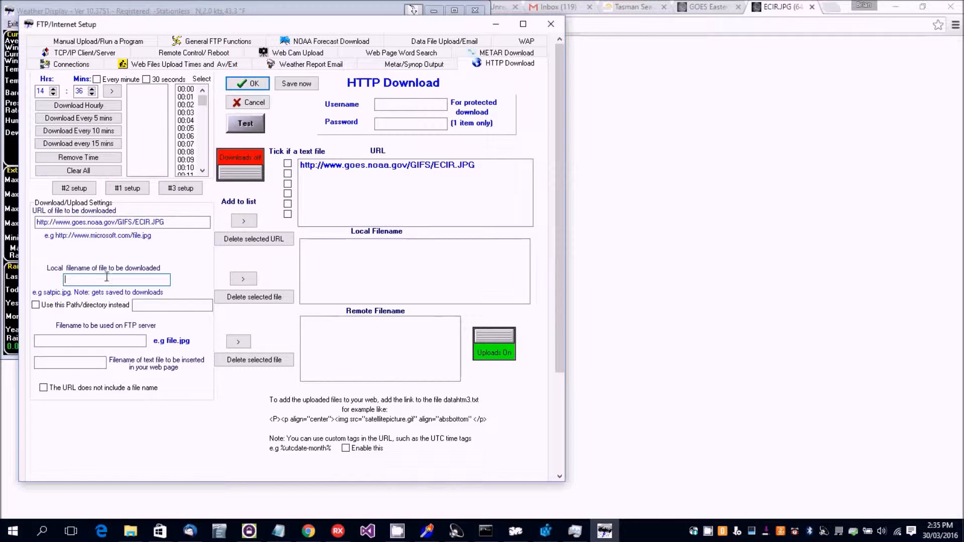
pyautogui.write('usasatpic.jpg')
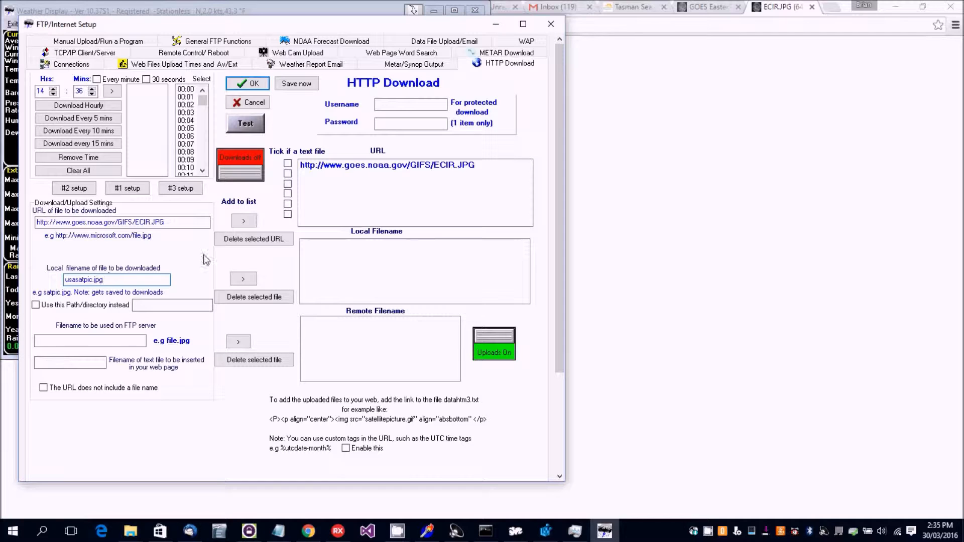
pyautogui.click(243, 279)
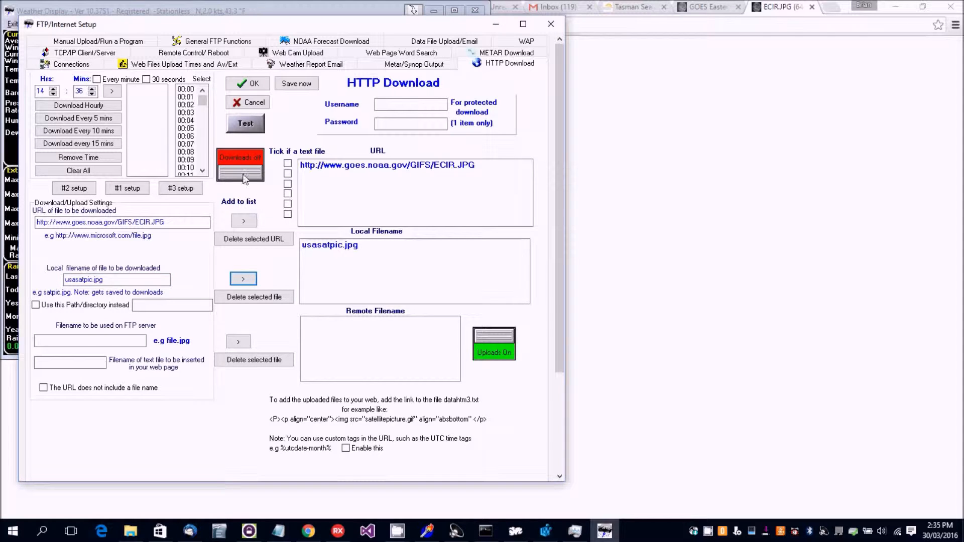
# - Turn downloads on, schedule them every 15 minutes and confirm the download settings
pyautogui.click(241, 165)
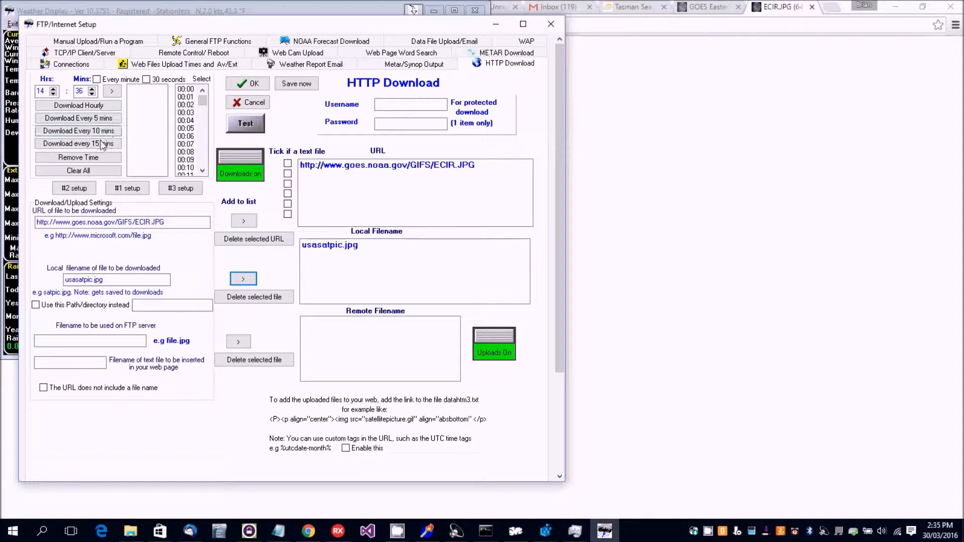
pyautogui.click(77, 143)
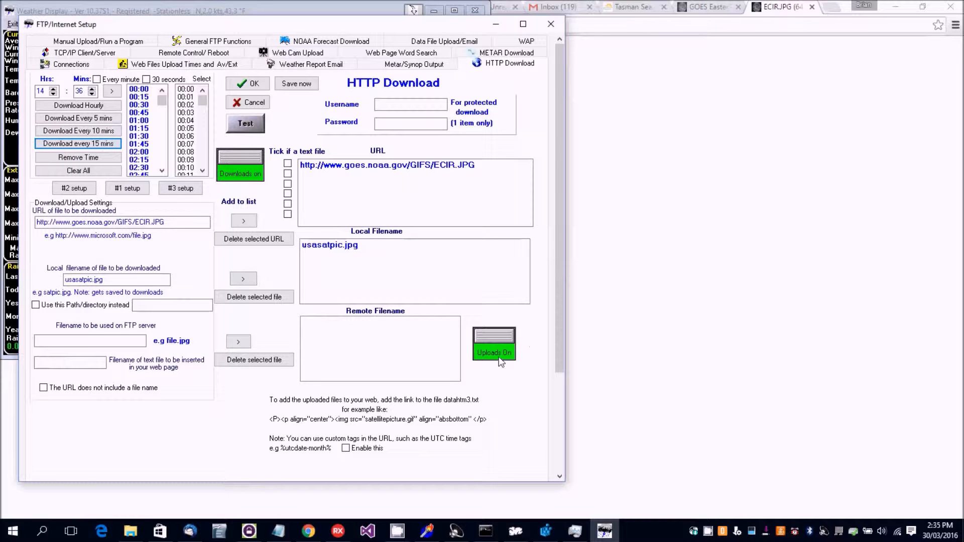
pyautogui.moveTo(206, 337)
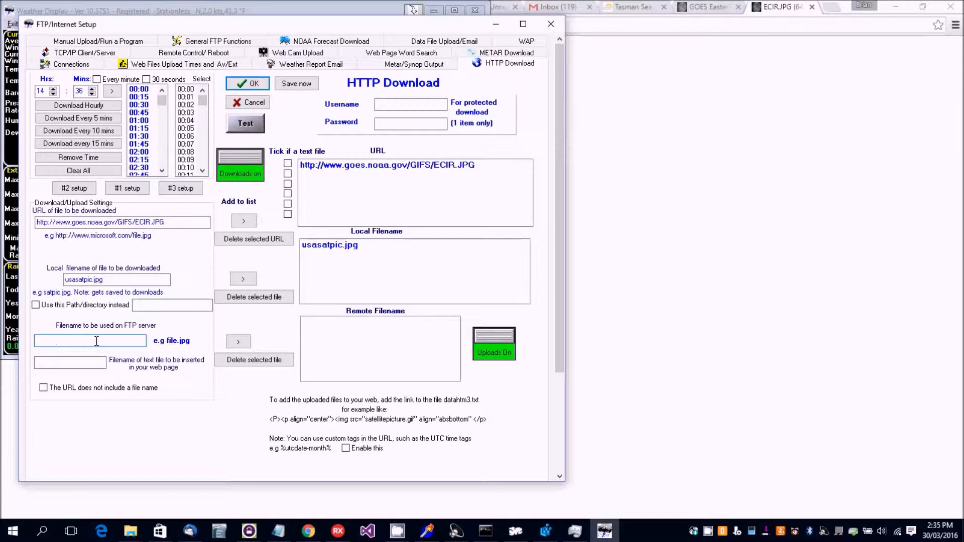
pyautogui.click(494, 352)
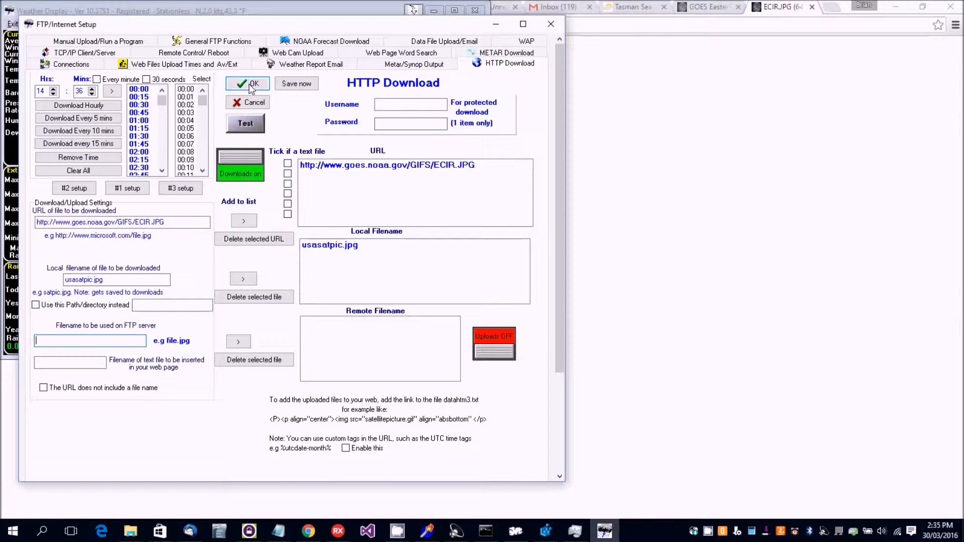
pyautogui.click(246, 85)
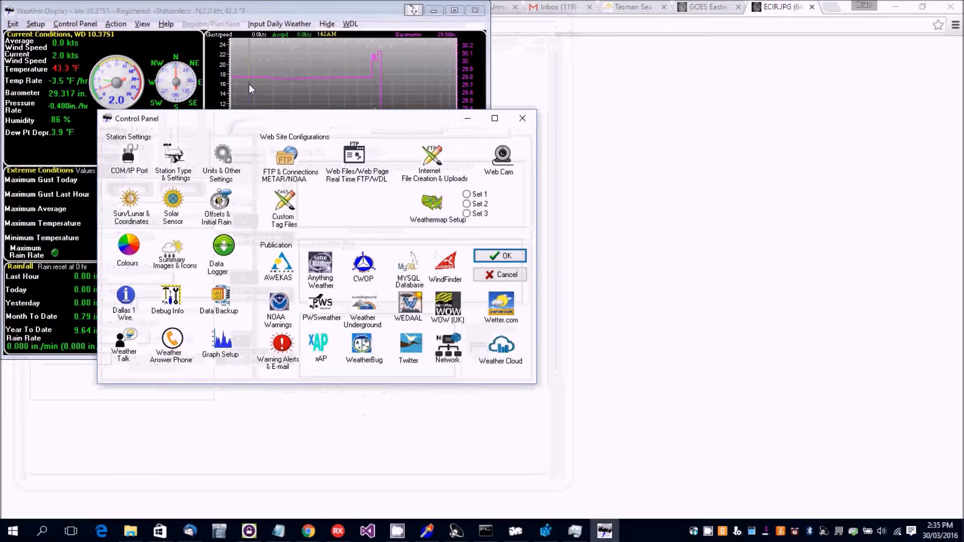
# - Close the Control Panel and bring the main weather screen over the browser's GOES image
pyautogui.click(500, 256)
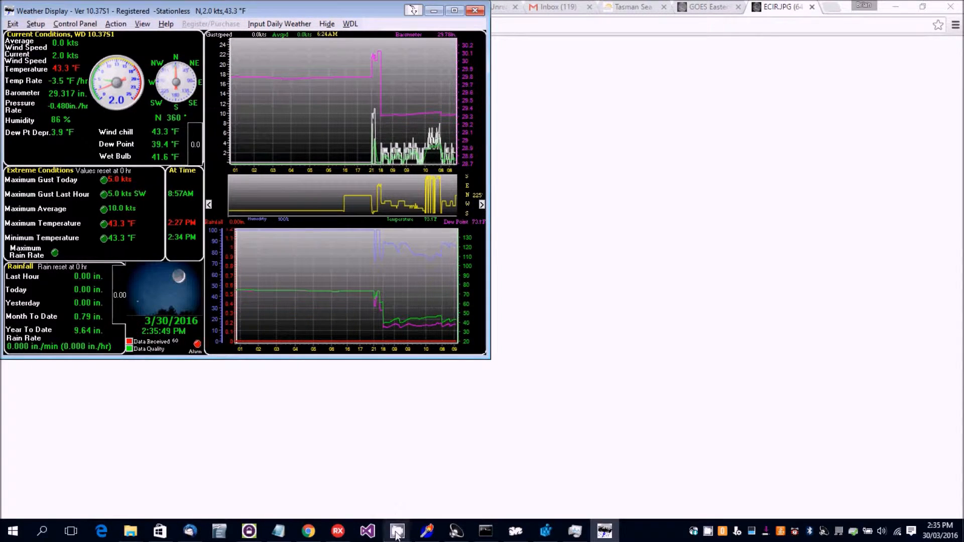
pyautogui.click(398, 531)
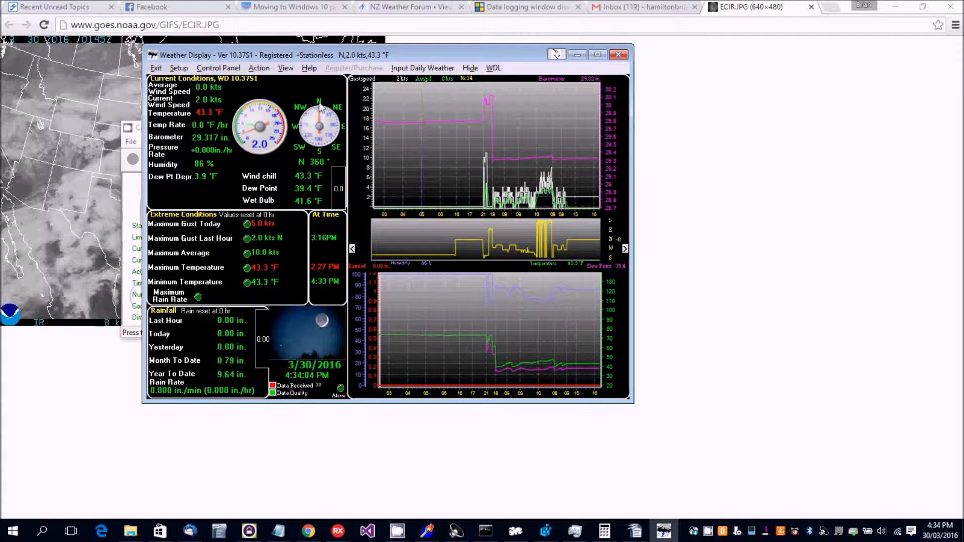
# - Load the downloaded satellite image in the Image Viewer and tick Remember this file
pyautogui.click(286, 68)
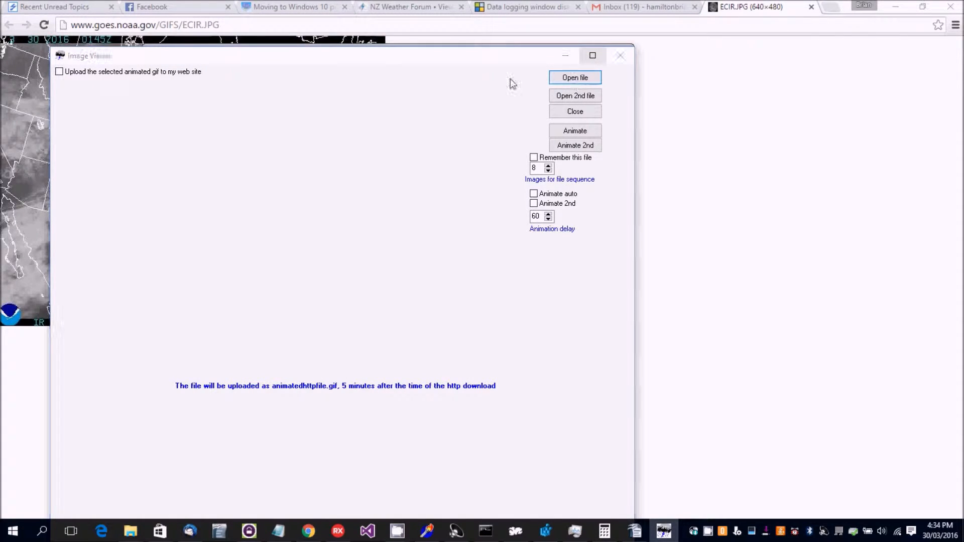
pyautogui.click(574, 77)
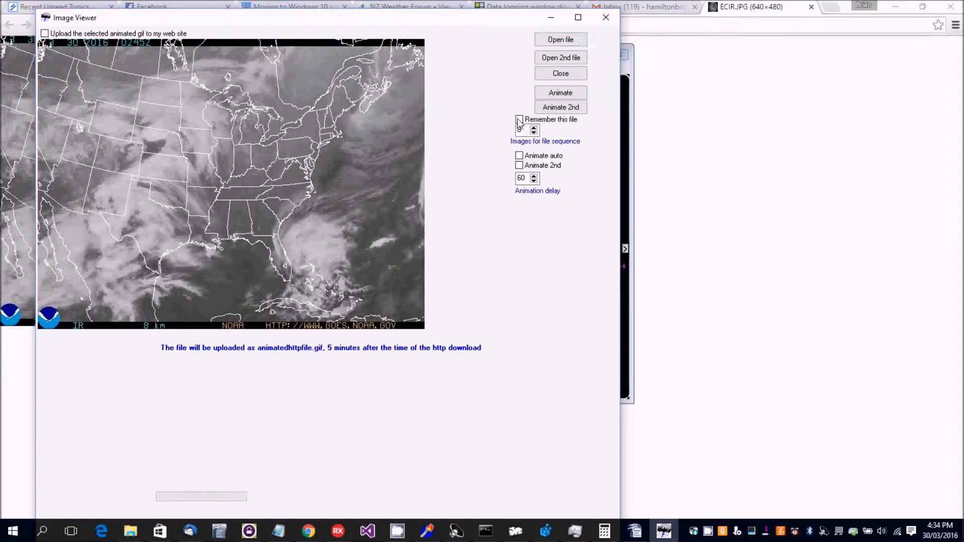
pyautogui.click(517, 119)
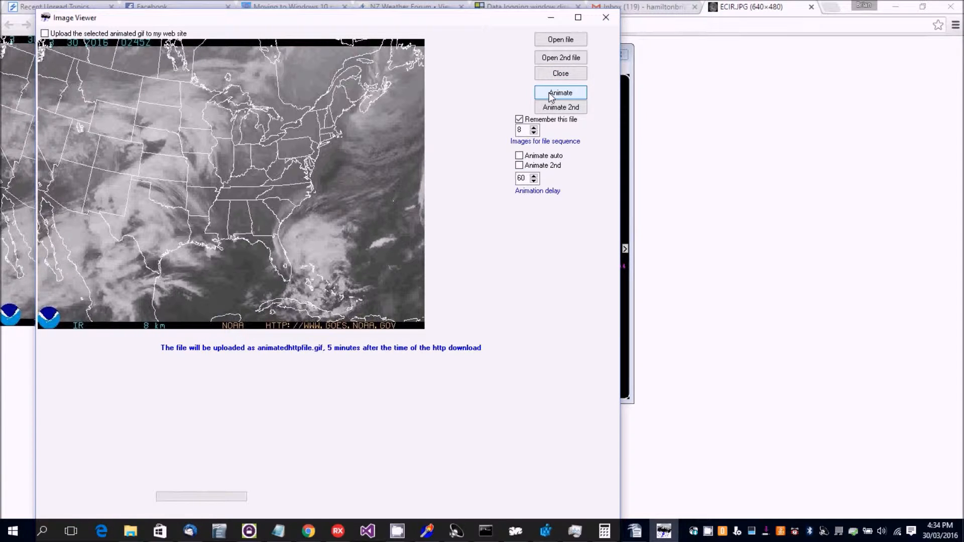
# - Build the animation from the image sequence, set it to run automatically, and close the viewer
pyautogui.click(561, 92)
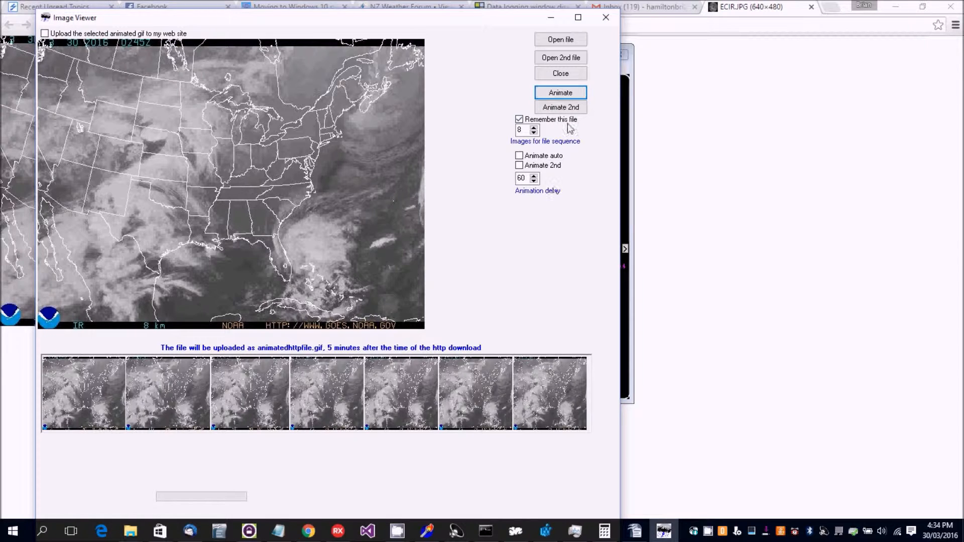
pyautogui.click(518, 155)
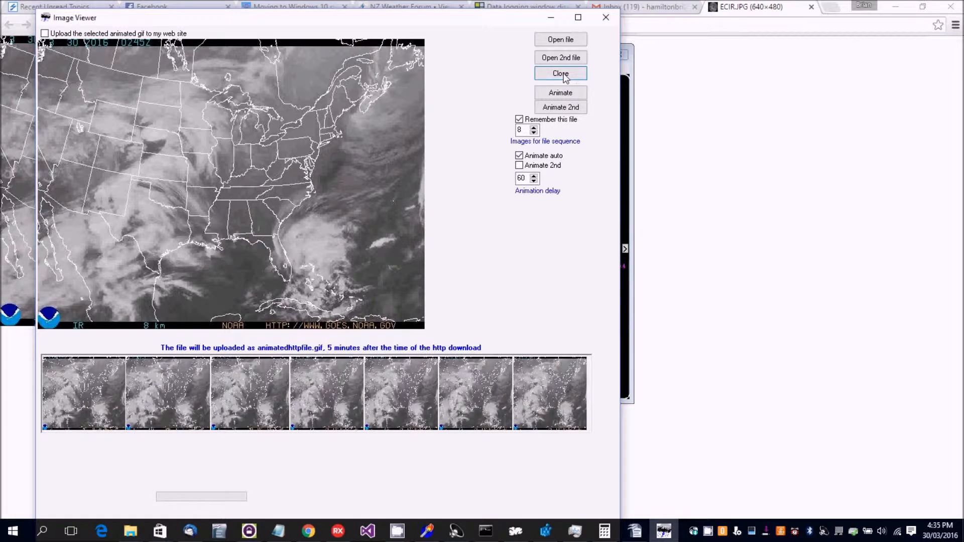
pyautogui.click(560, 73)
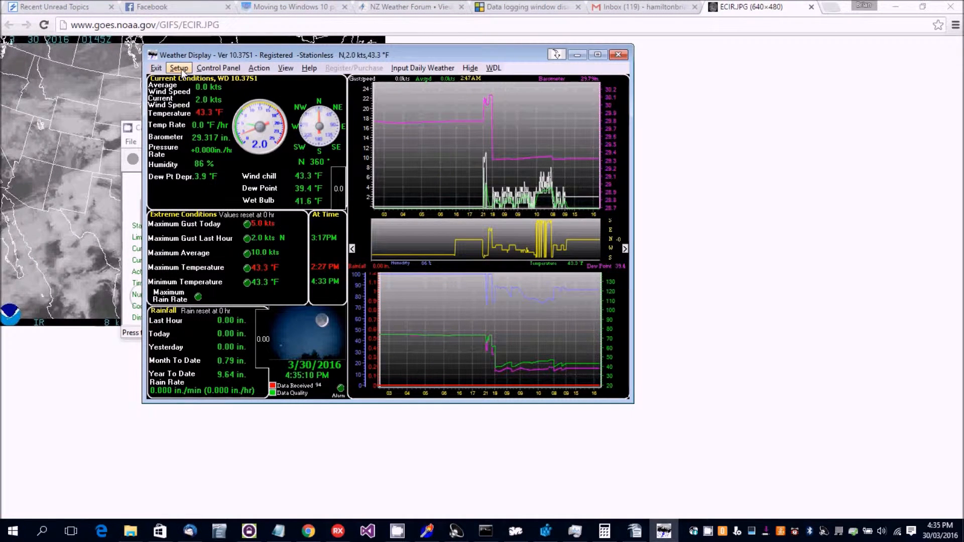
# - Enable Move/Resize of the Objects in Advanced/Misc Settings, apply it, and reopen Setup
pyautogui.click(179, 69)
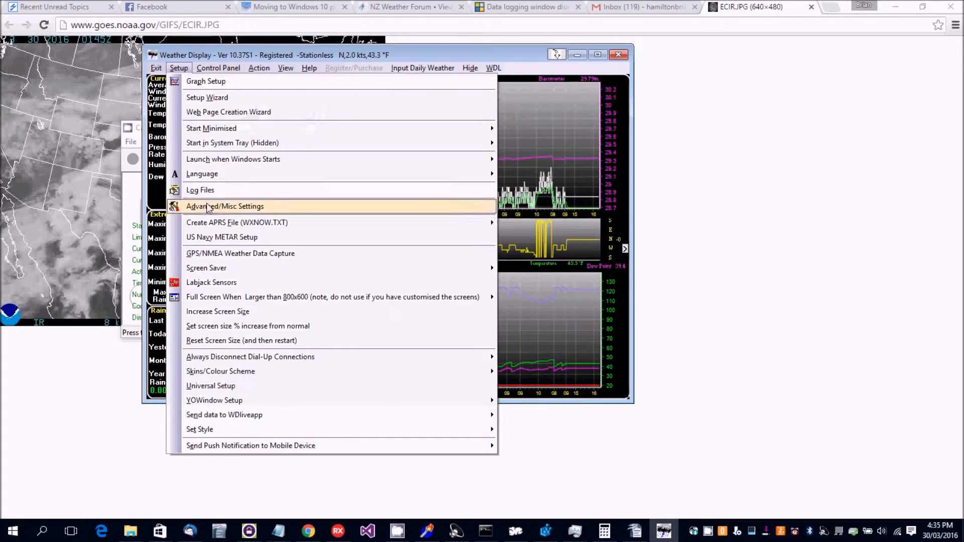
pyautogui.click(227, 207)
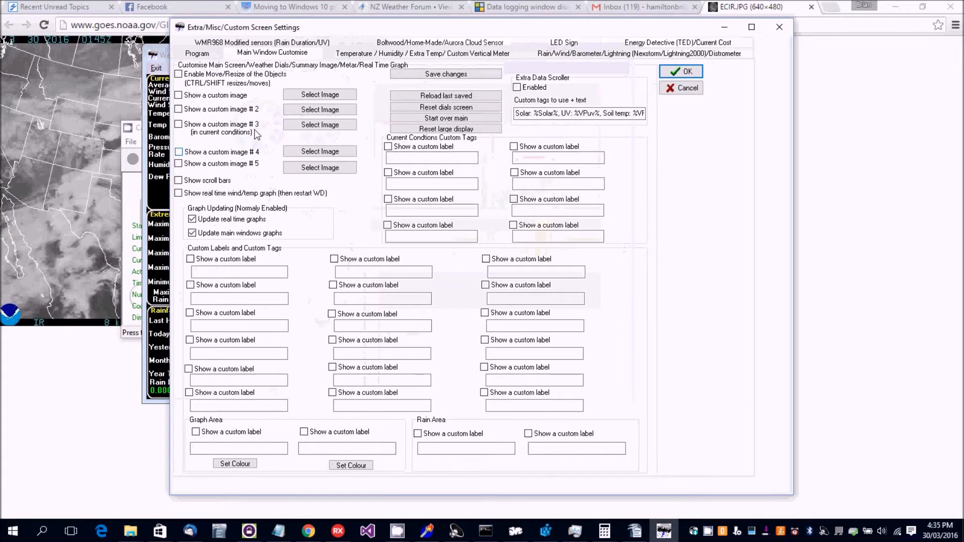
pyautogui.click(178, 73)
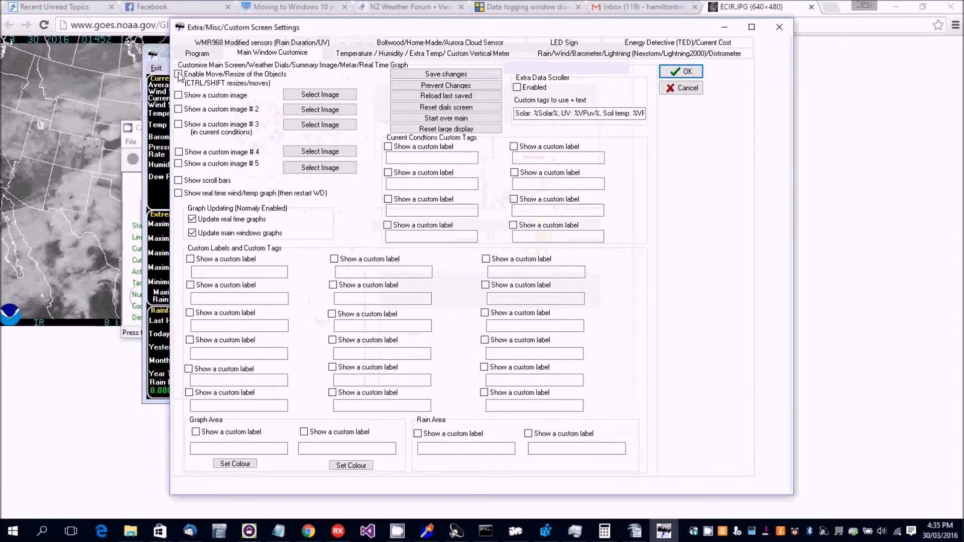
pyautogui.click(181, 74)
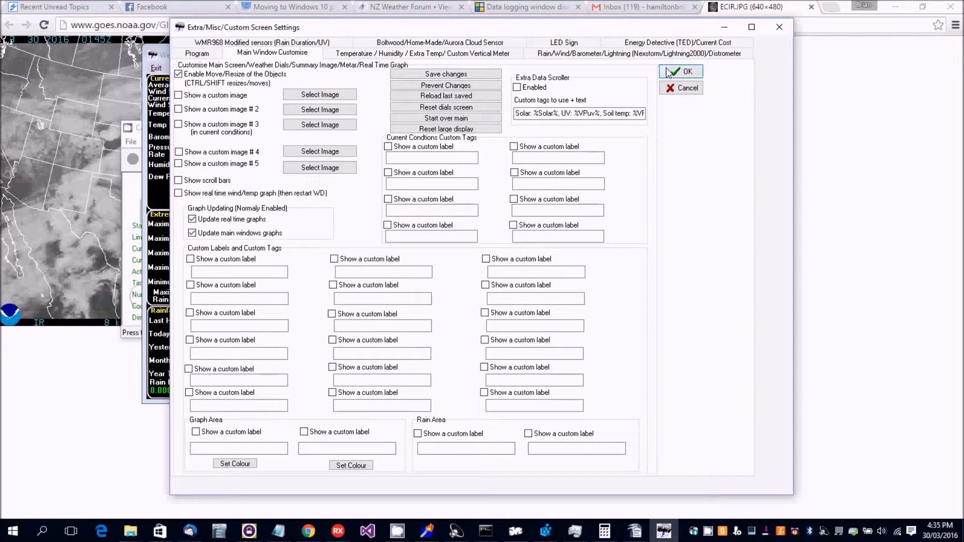
pyautogui.click(681, 72)
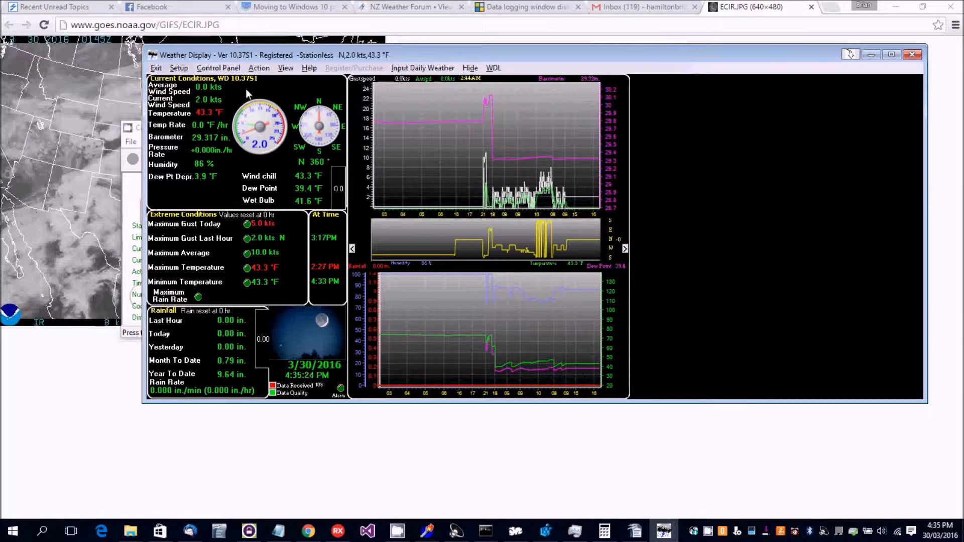
pyautogui.click(178, 69)
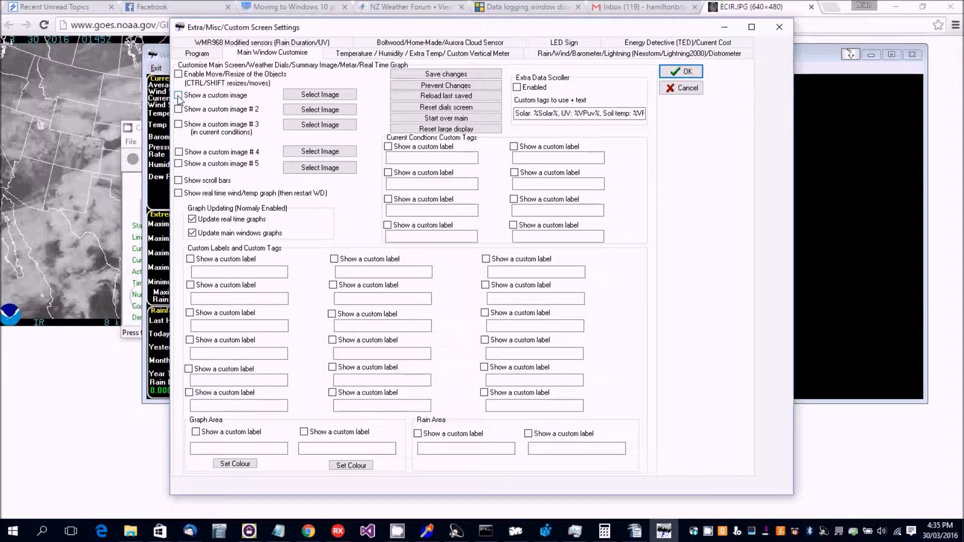
# - Show a custom image using animatedhttpfile.gif from the webfiles folder and apply it
pyautogui.click(179, 94)
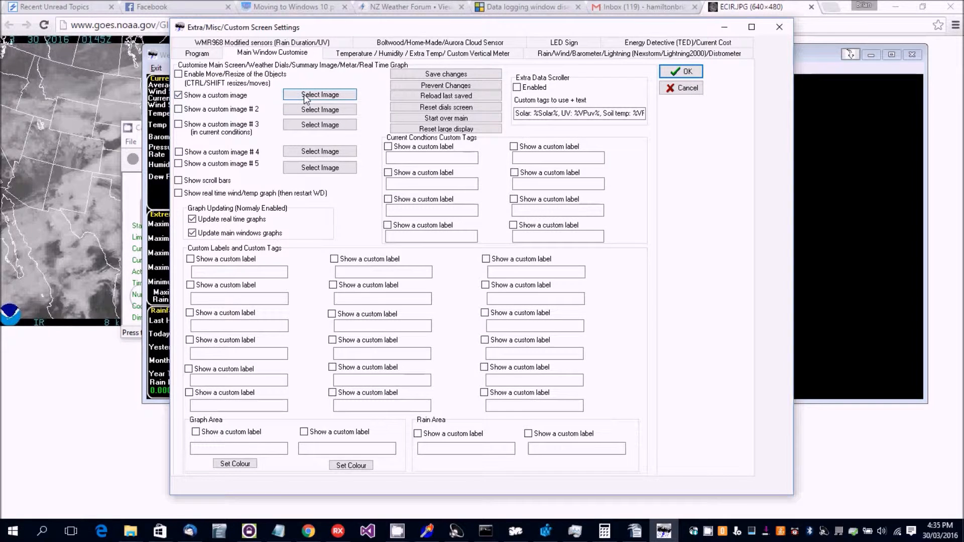
pyautogui.click(319, 95)
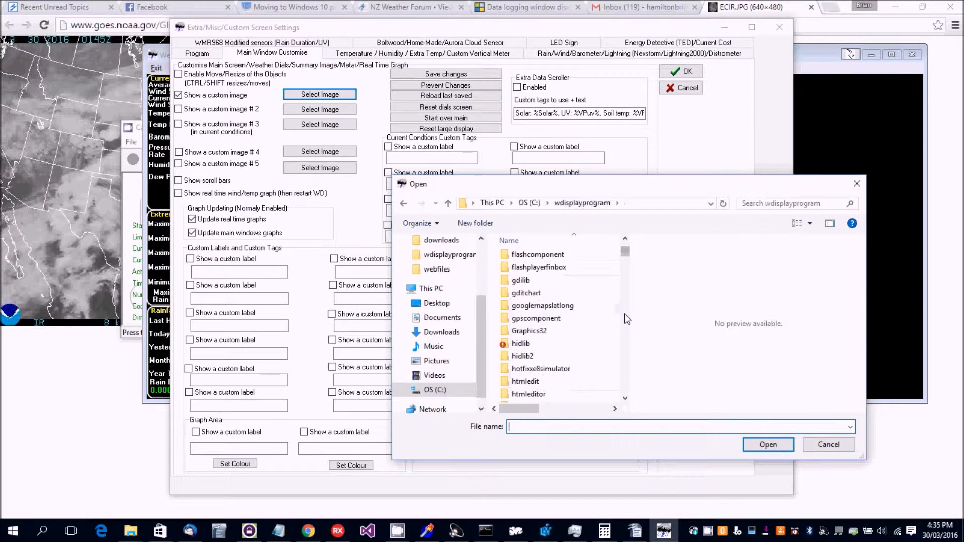
pyautogui.scroll(-3)
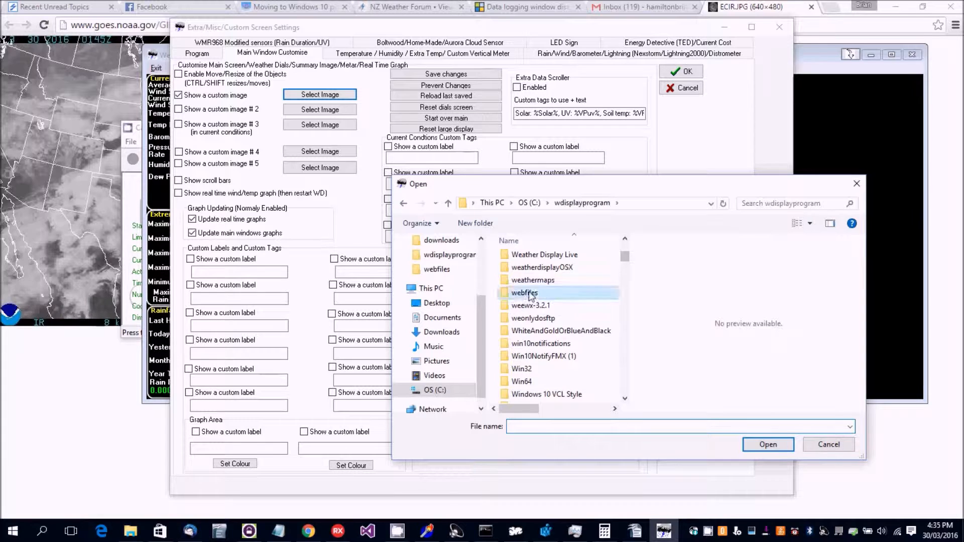
pyautogui.doubleClick(524, 293)
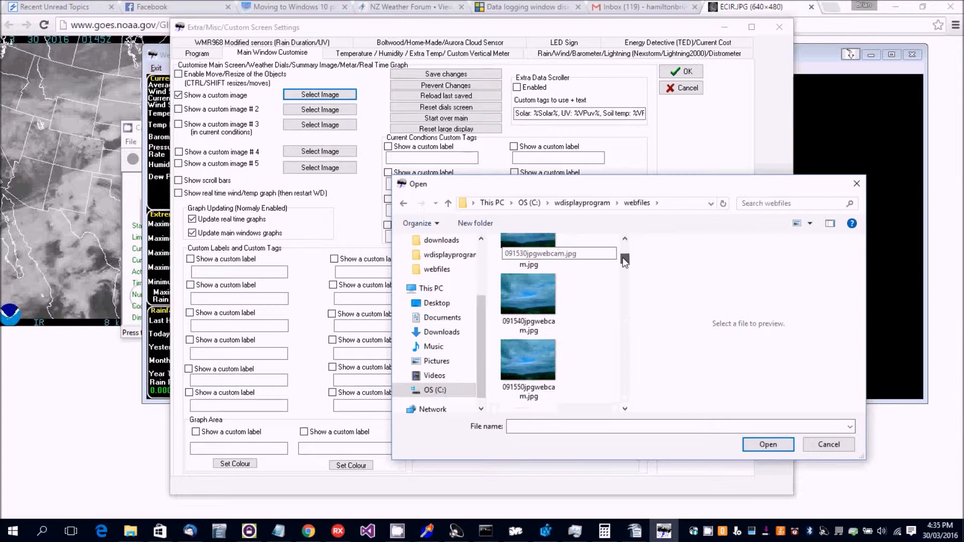
pyautogui.scroll(-3)
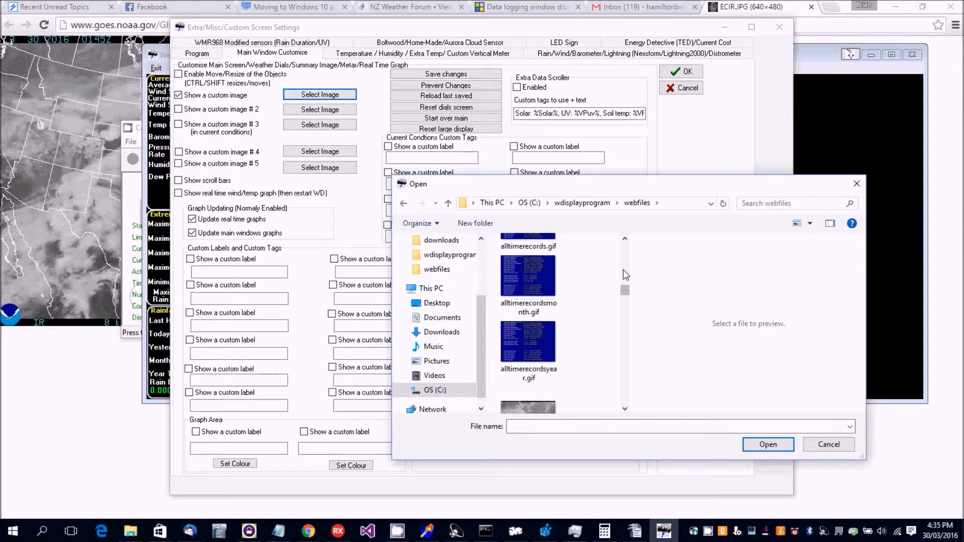
pyautogui.scroll(-3)
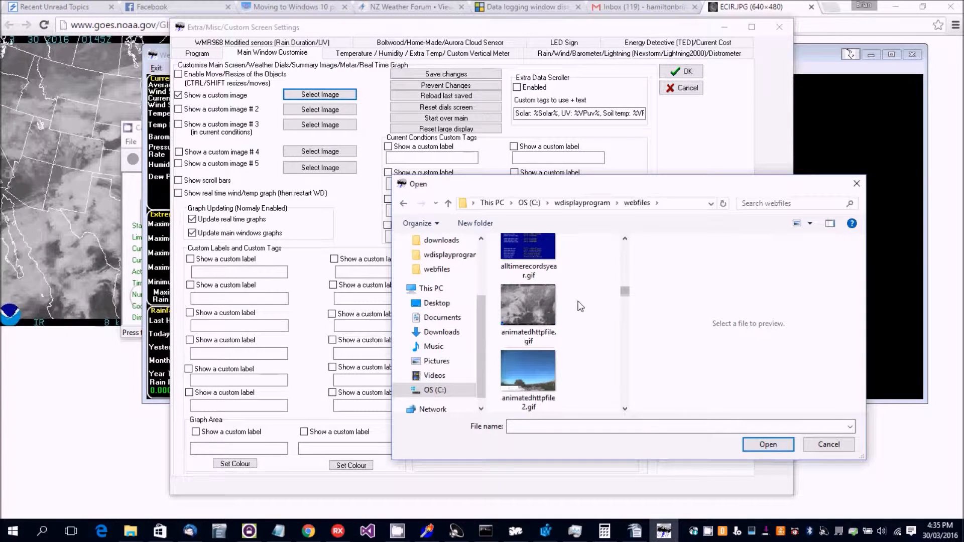
pyautogui.moveTo(536, 308)
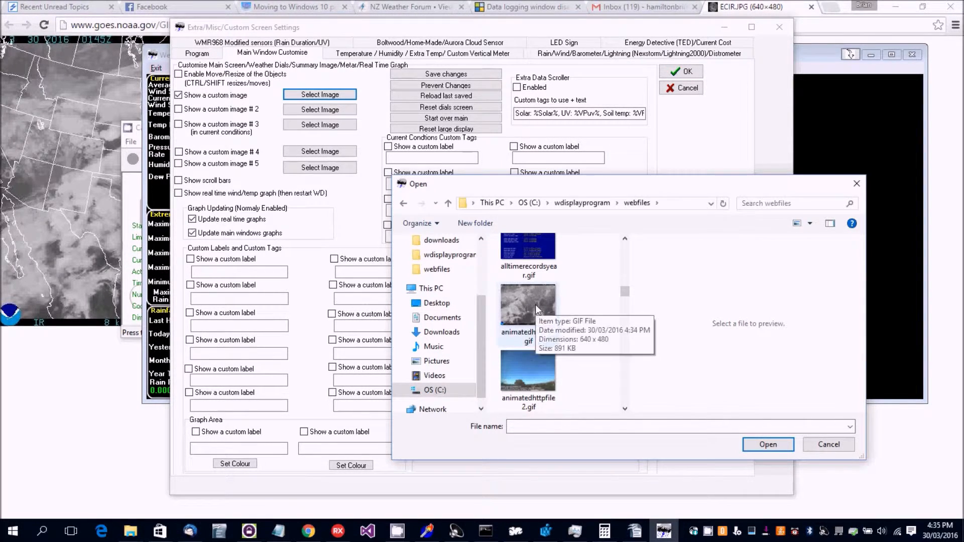
pyautogui.click(828, 444)
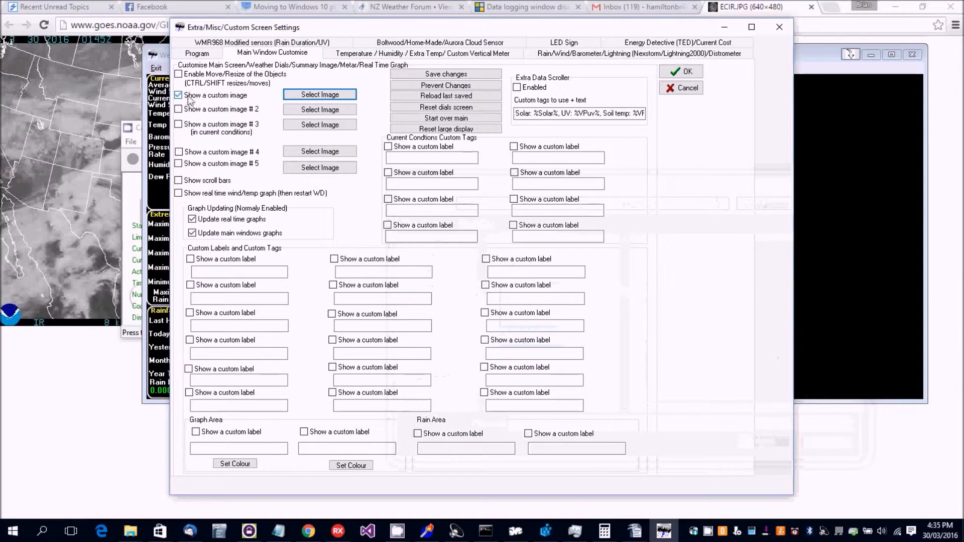
pyautogui.click(680, 71)
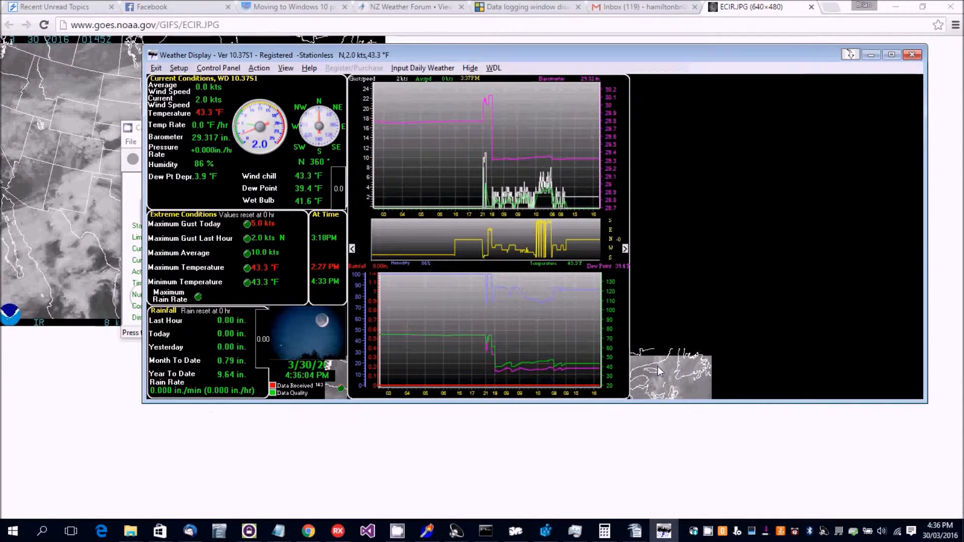
pyautogui.moveTo(669, 361)
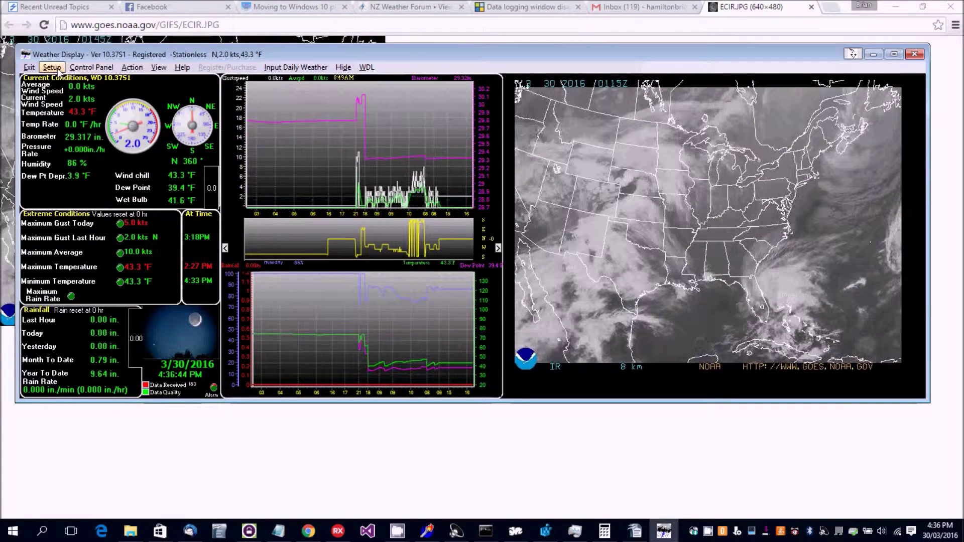
pyautogui.click(52, 66)
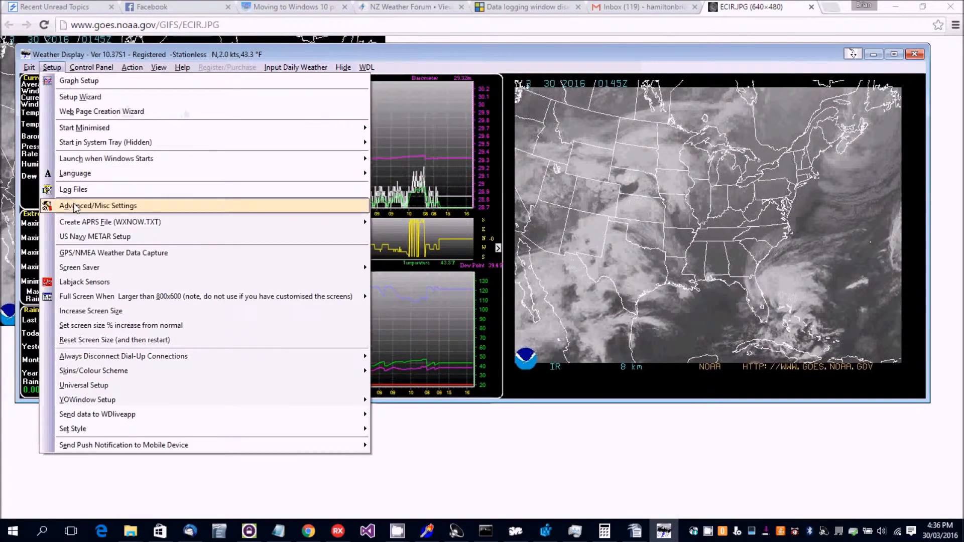
pyautogui.click(95, 206)
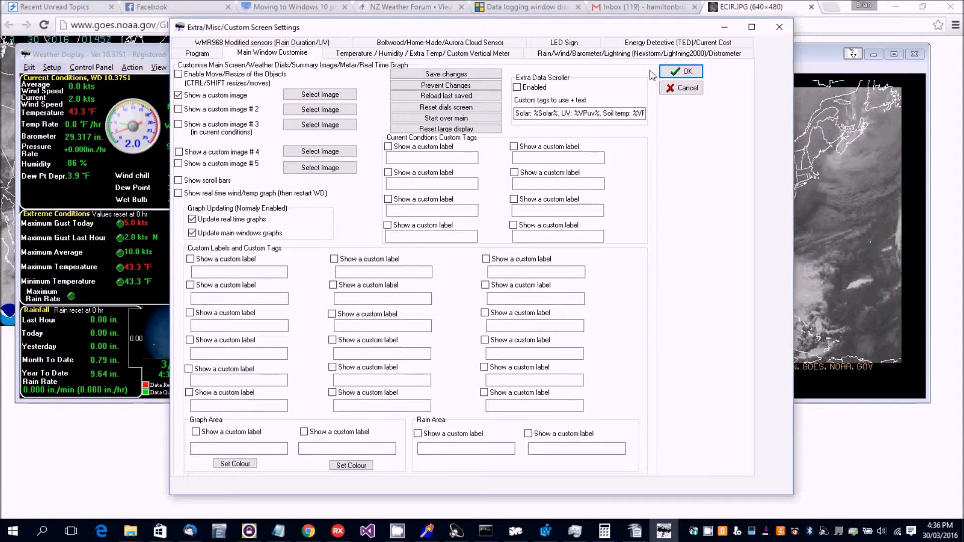
pyautogui.click(685, 70)
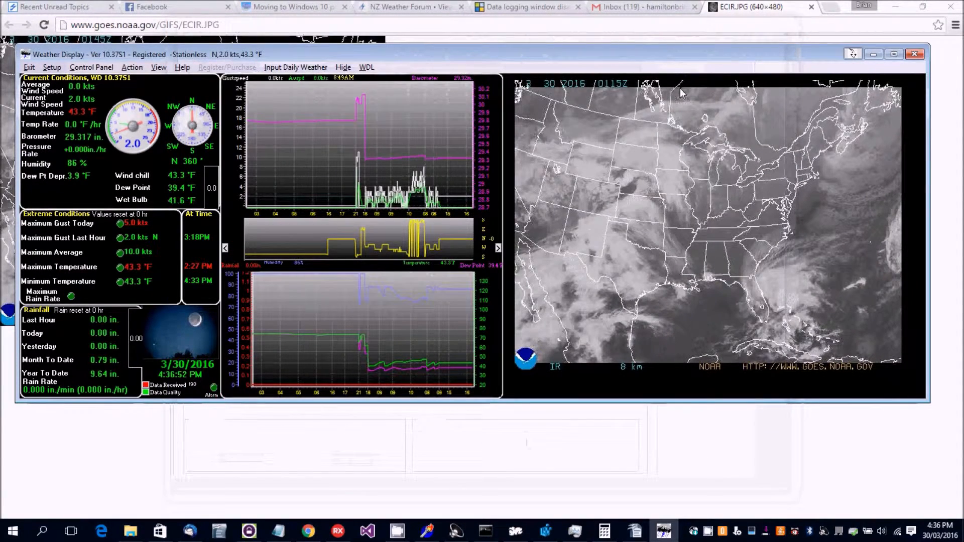